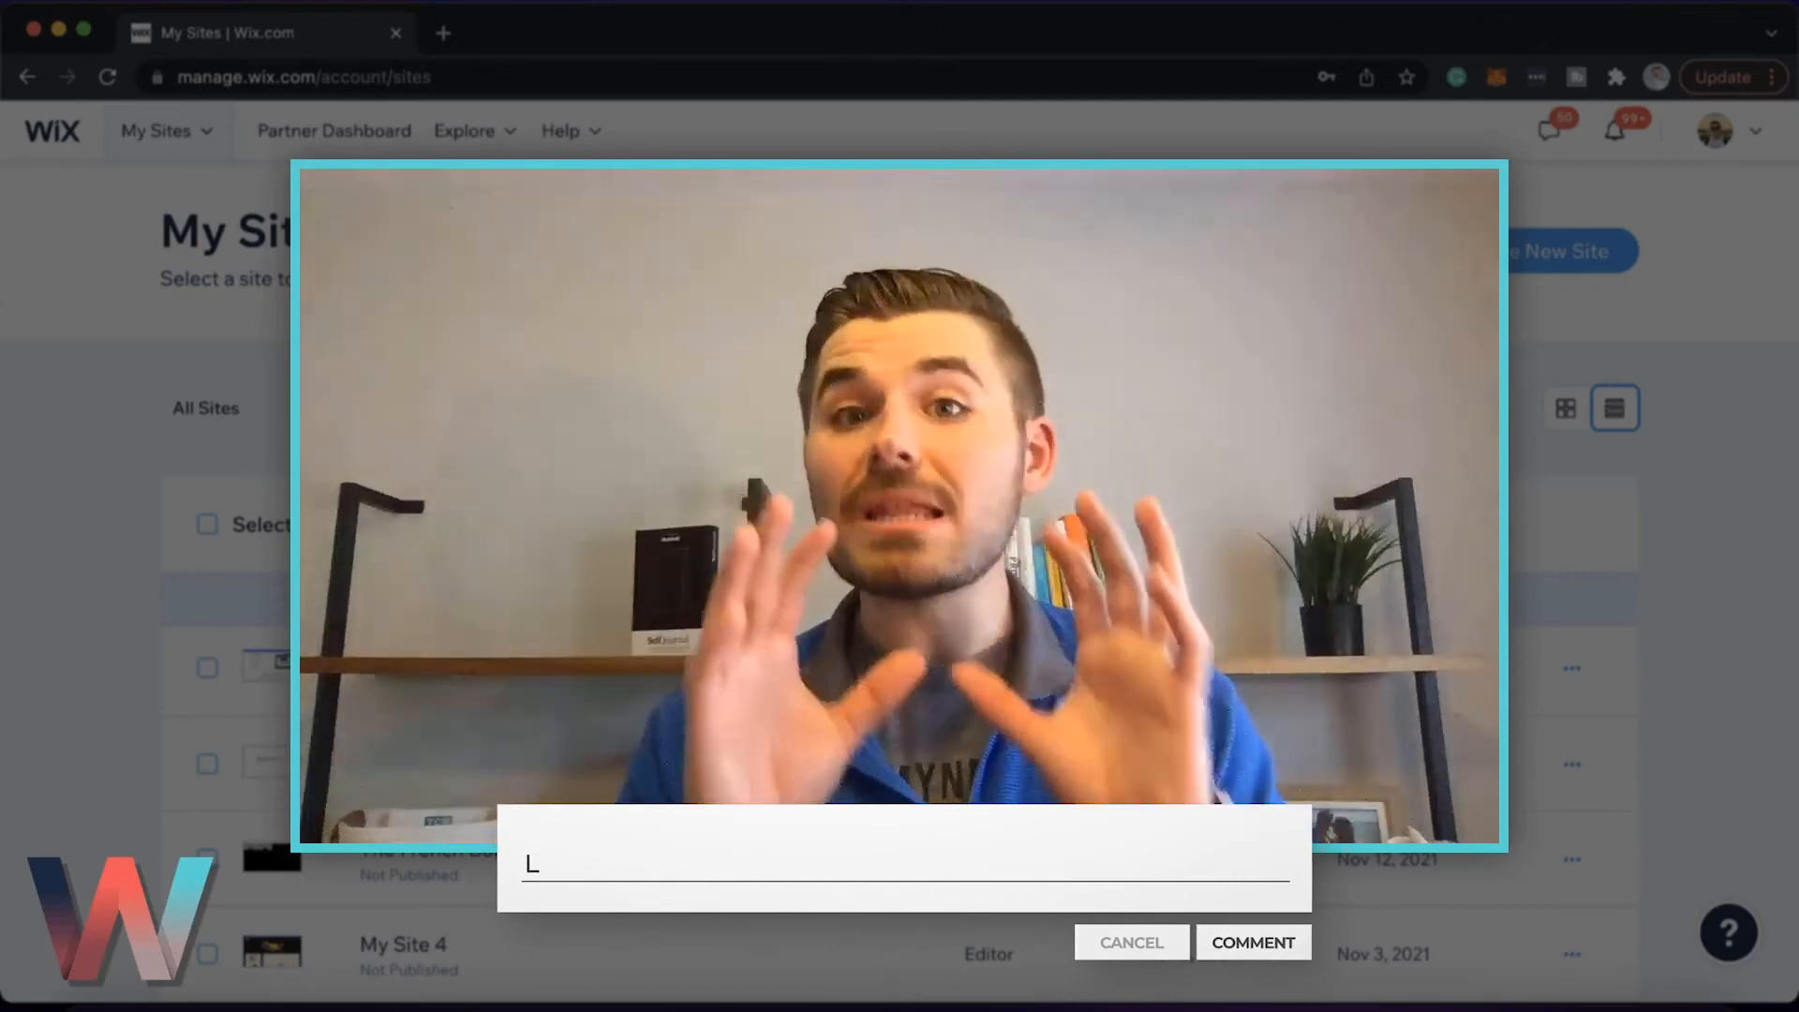
{"action": "type", "text": "Leave a comment below!"}
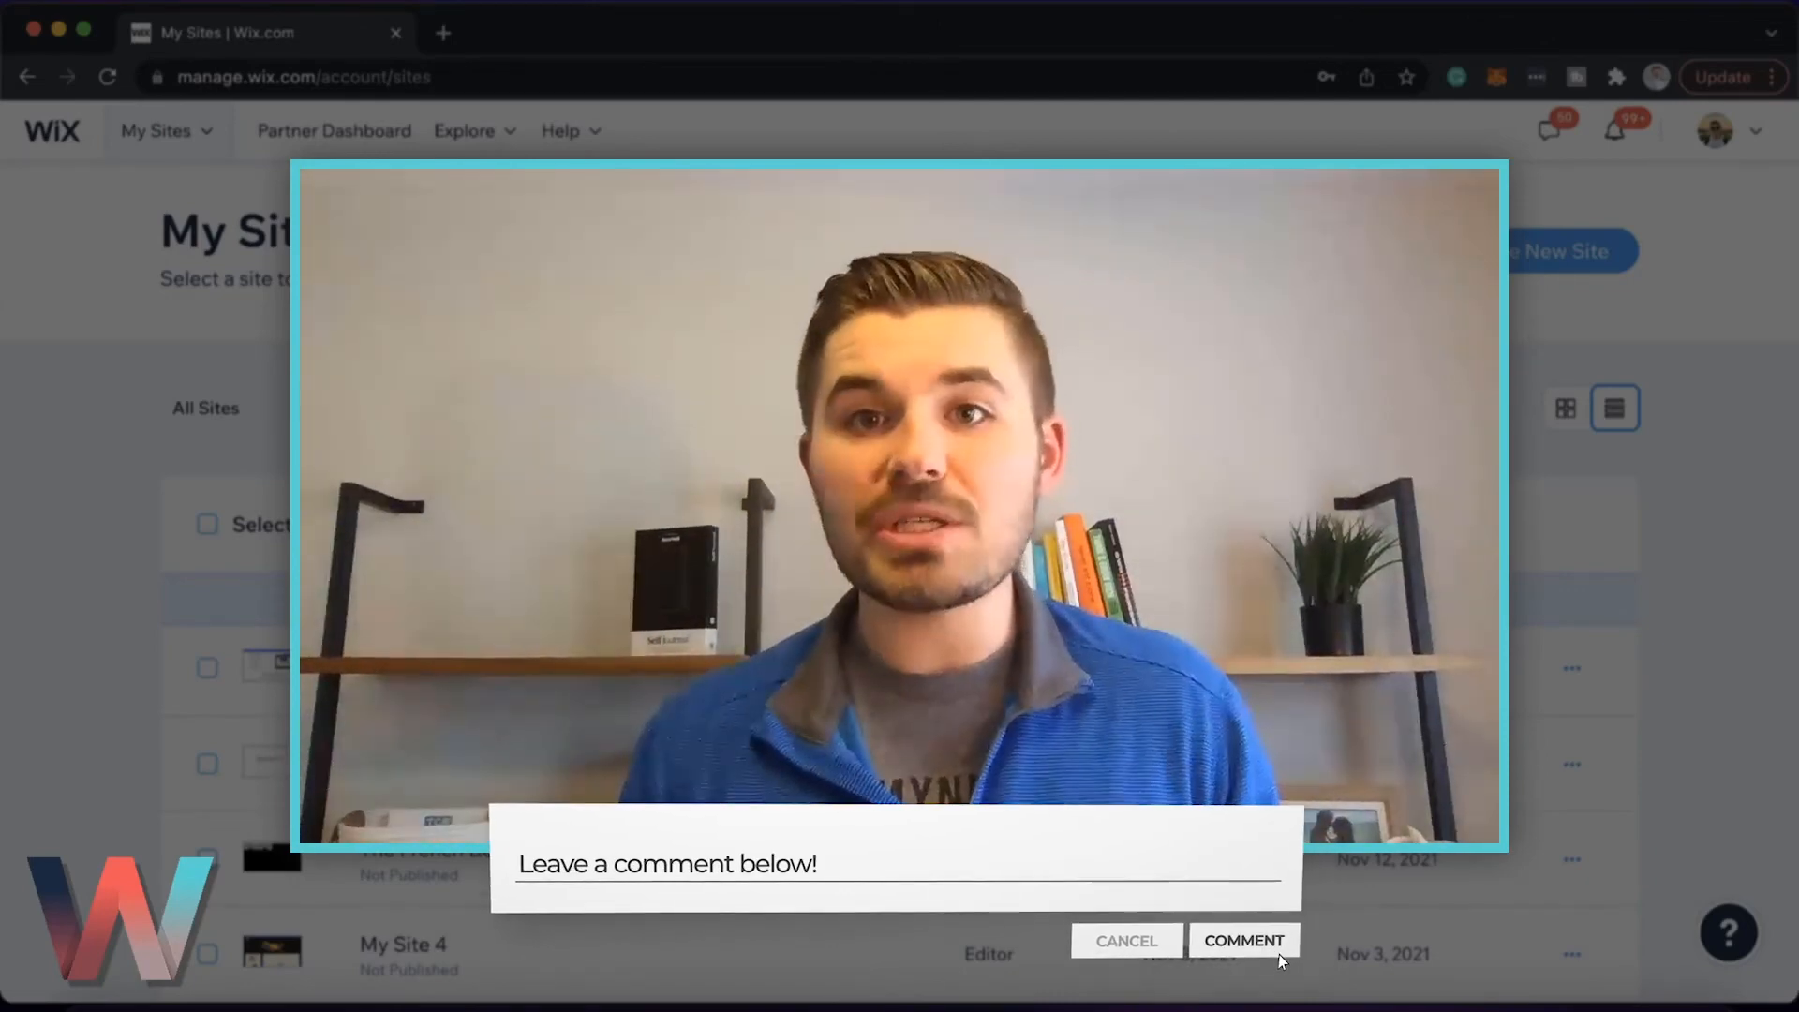
{"action": "left_click", "coordinate": [1243, 939]}
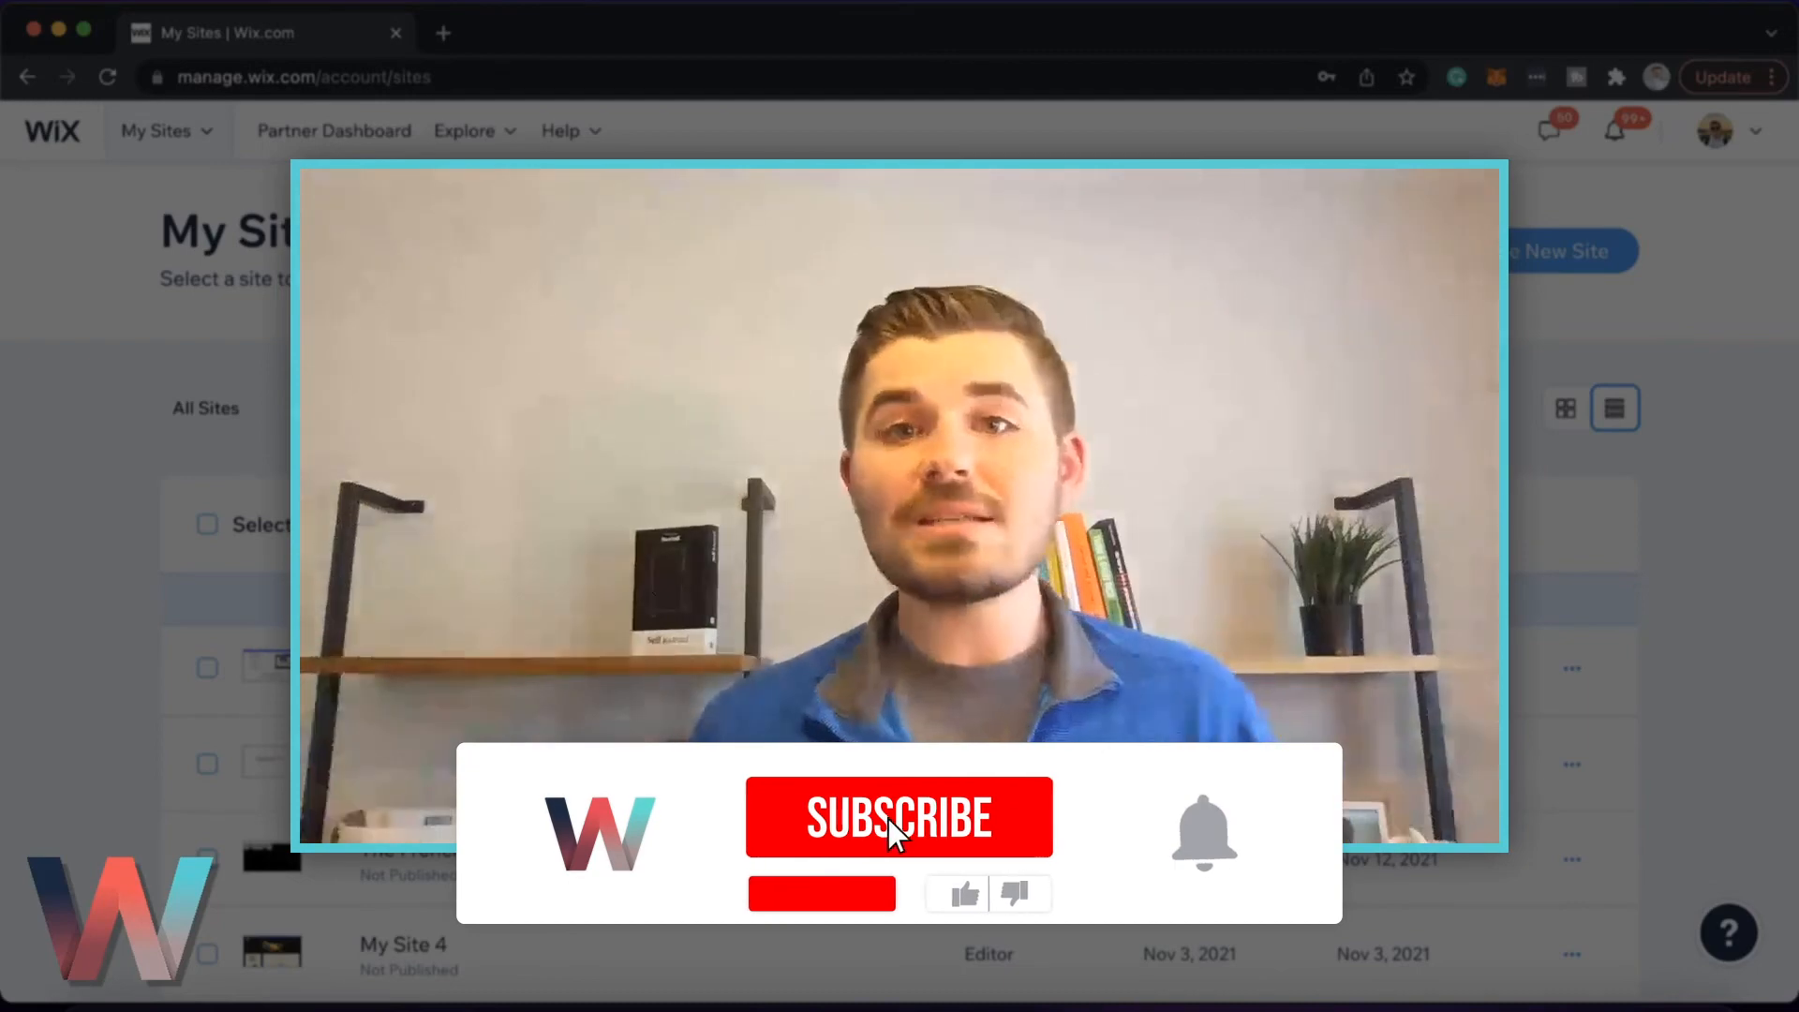
{"action": "left_click", "coordinate": [899, 819]}
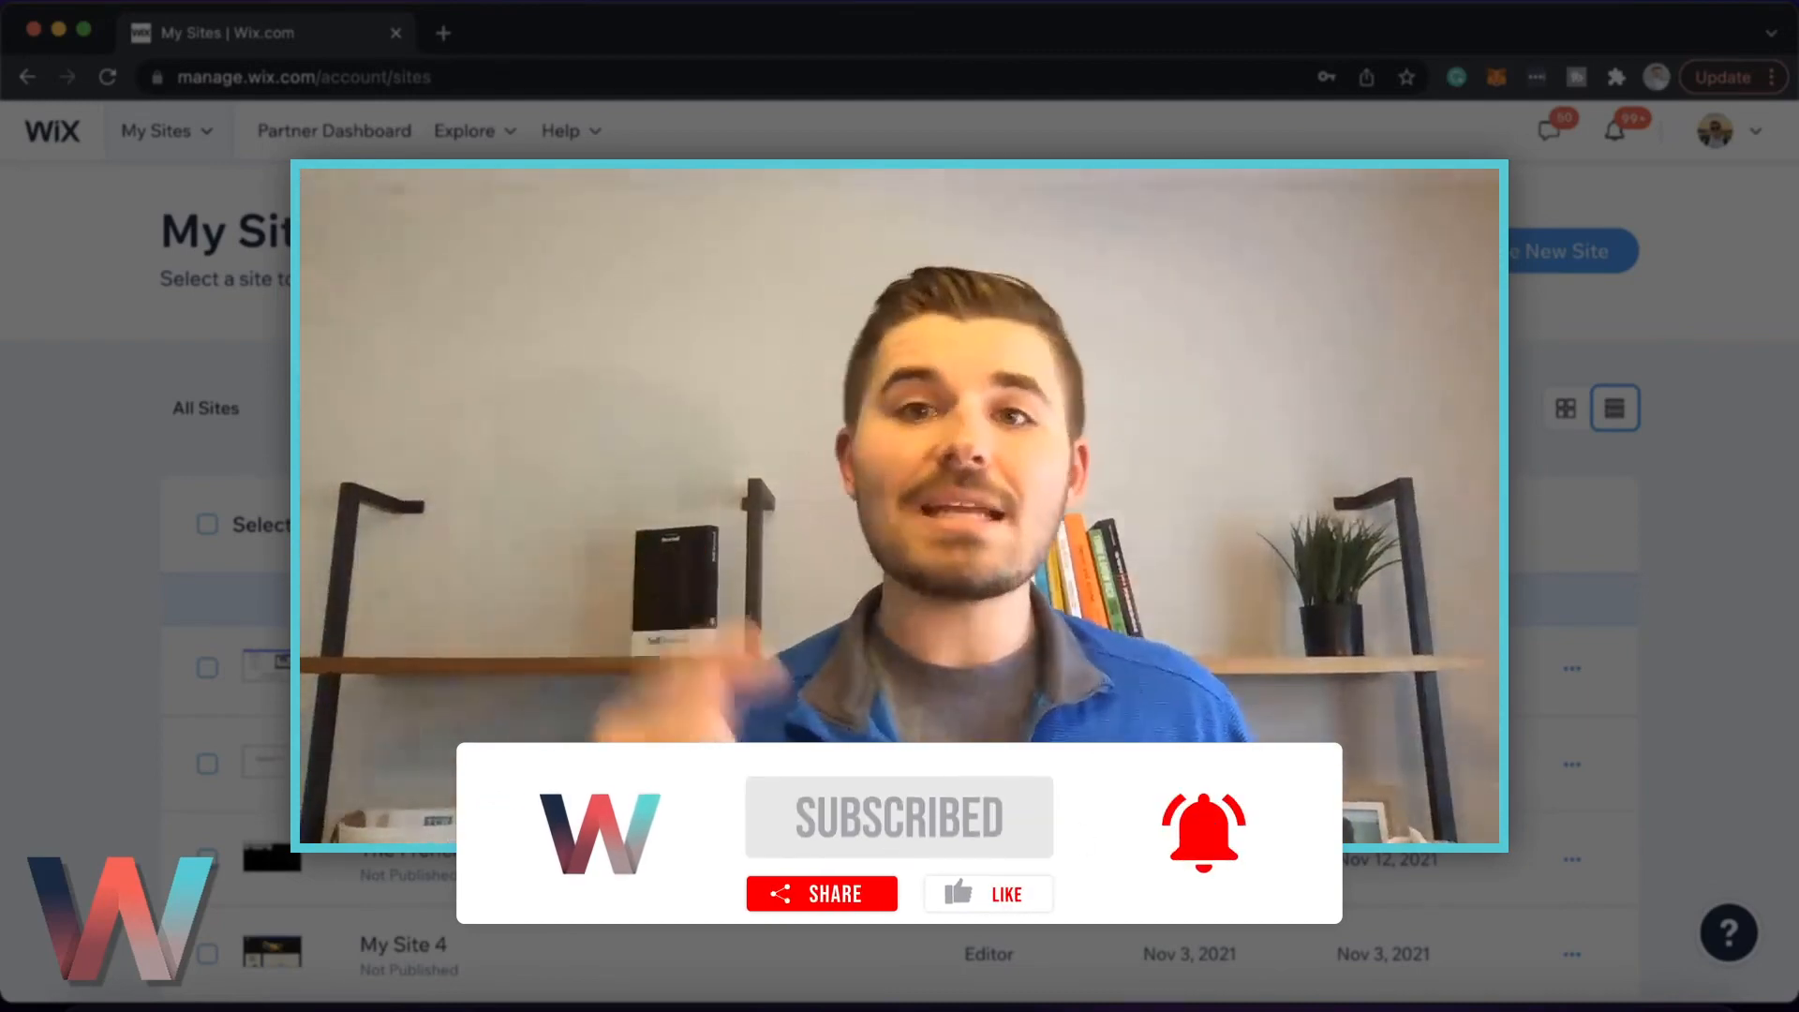